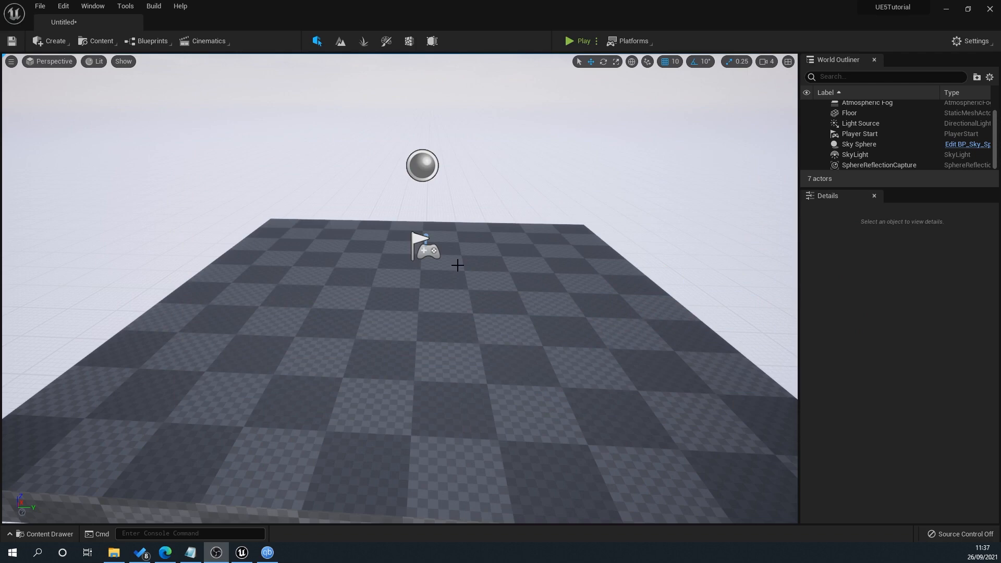
pyautogui.moveTo(506, 312)
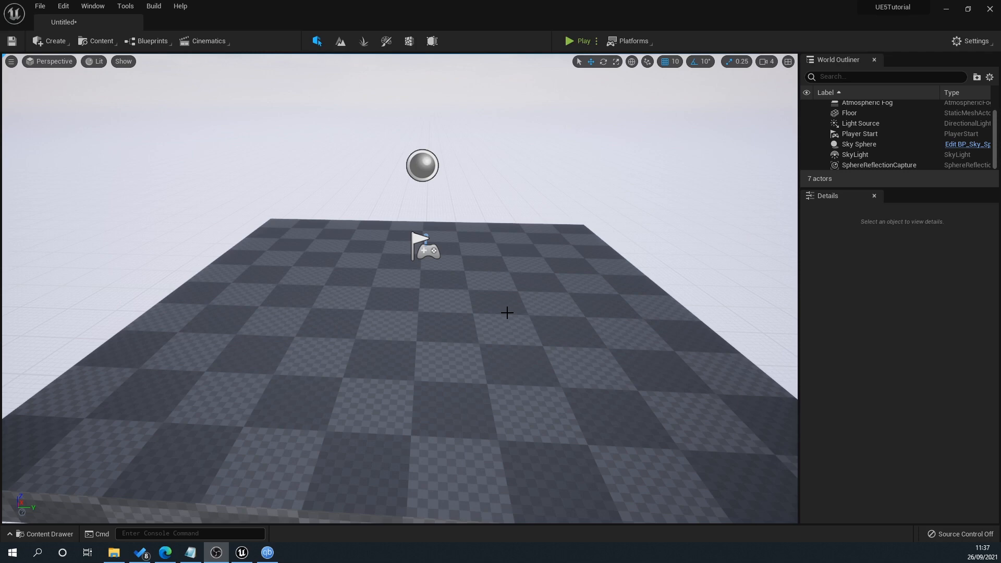
pyautogui.moveTo(355, 383)
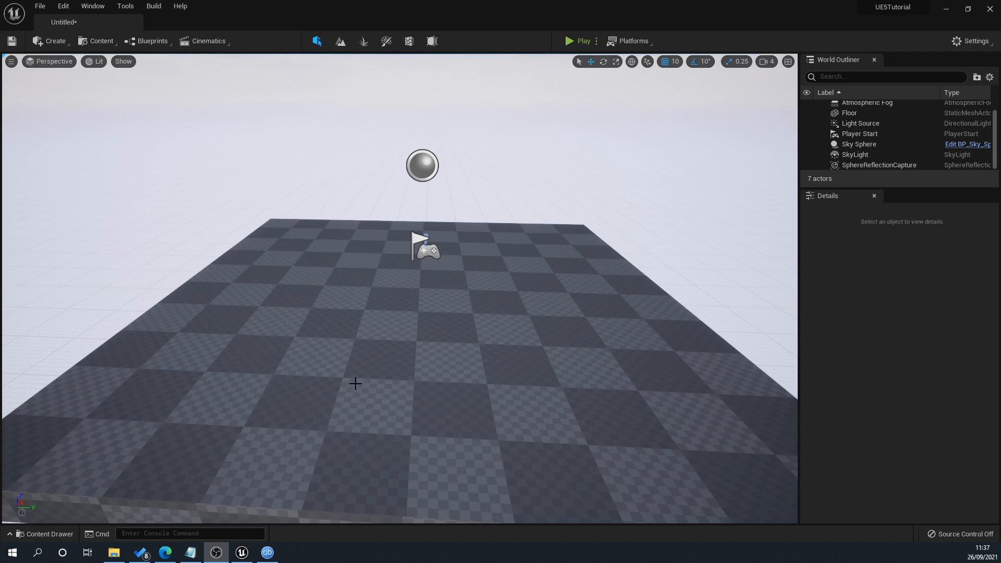
pyautogui.moveTo(393, 301)
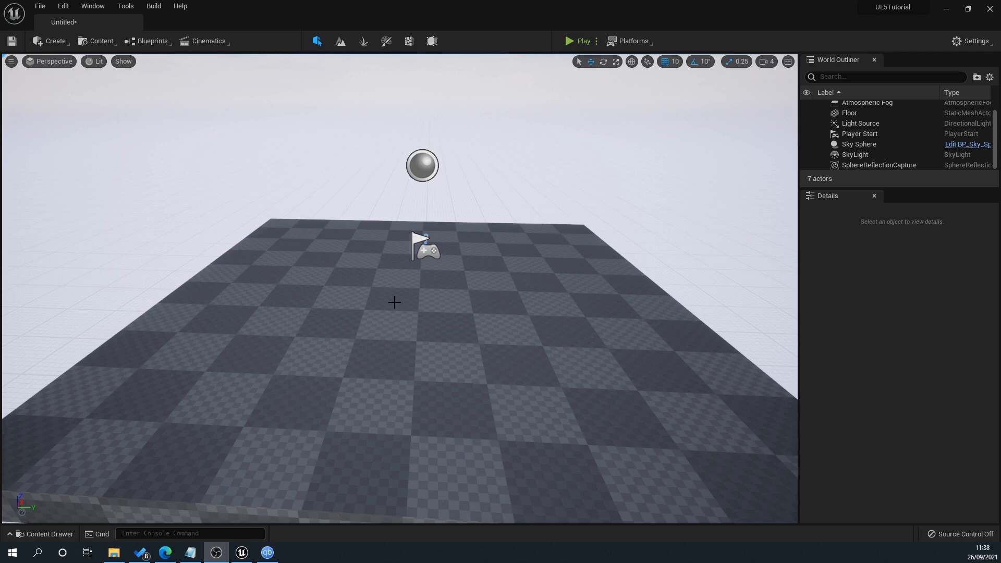
pyautogui.moveTo(306, 300)
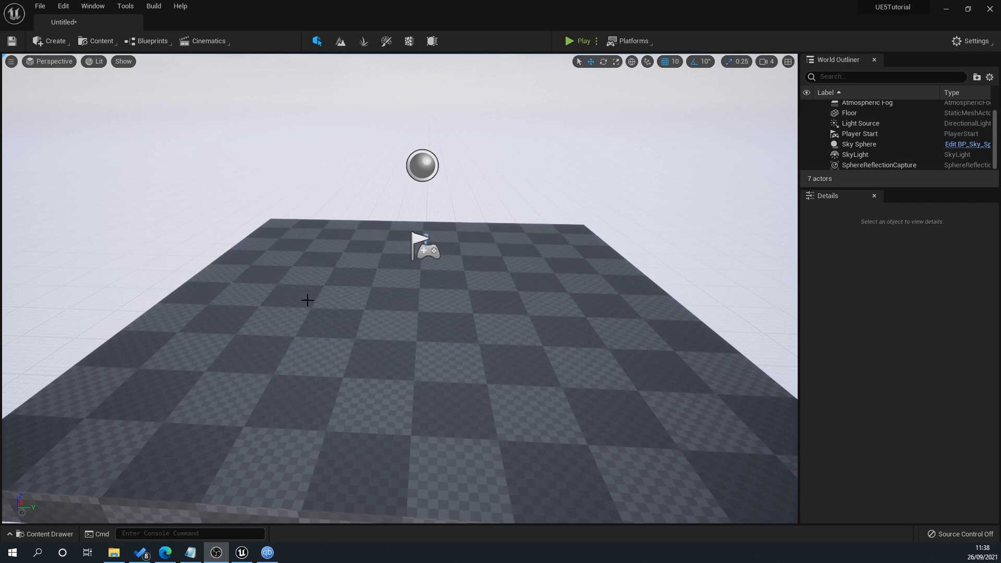
pyautogui.moveTo(58, 439)
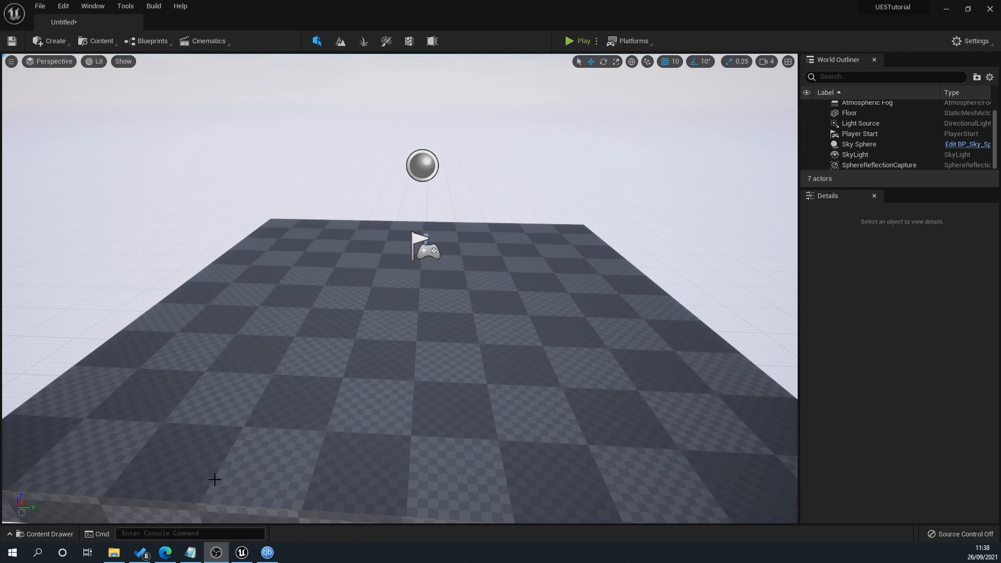
pyautogui.moveTo(382, 254)
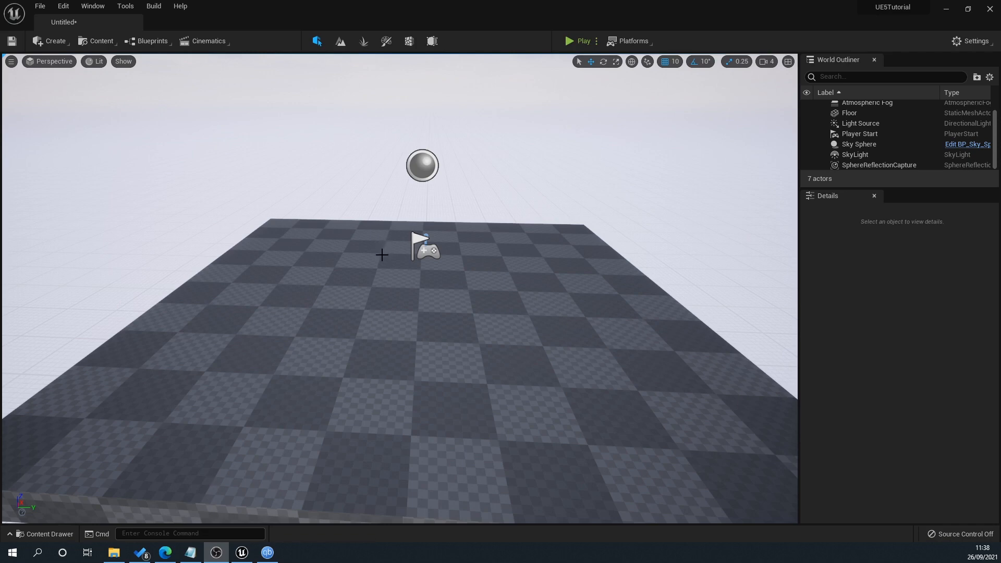
pyautogui.moveTo(4, 476)
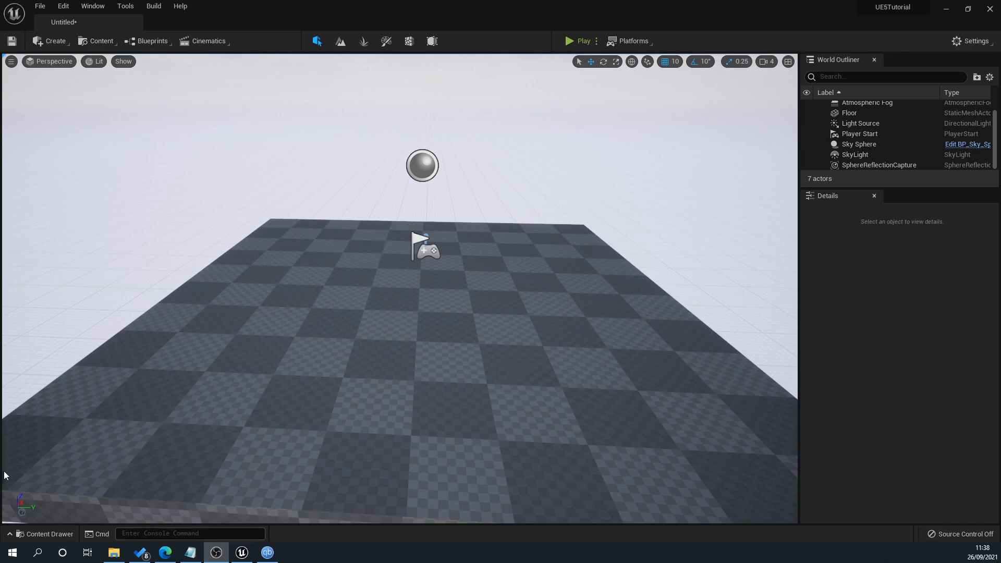
pyautogui.moveTo(233, 325)
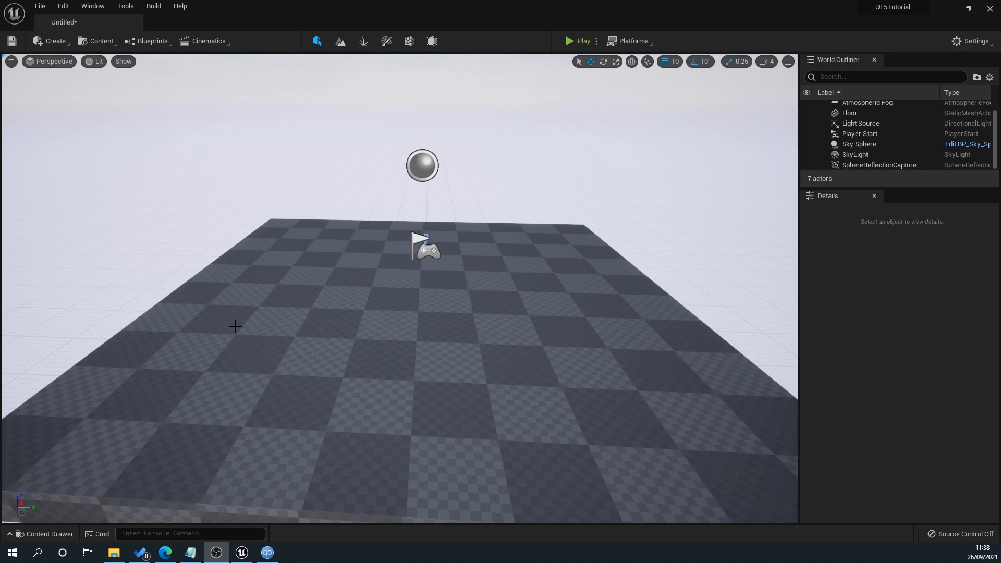
pyautogui.moveTo(87, 71)
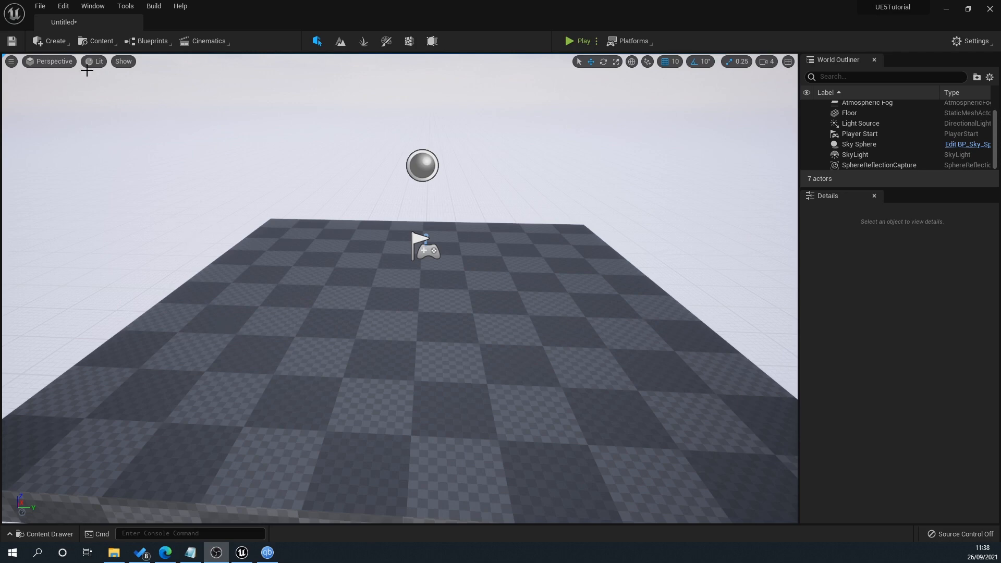
pyautogui.moveTo(91, 64)
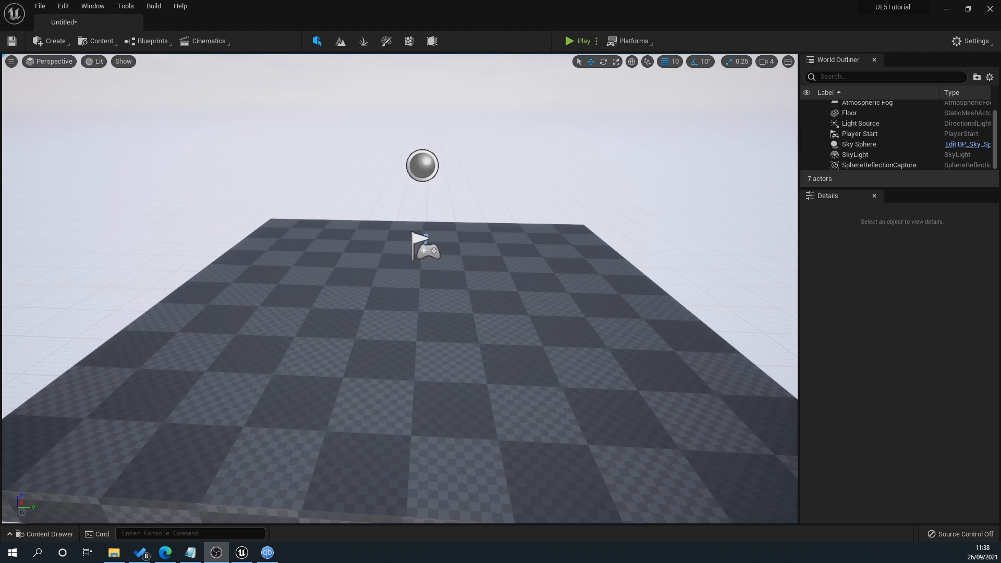
# Select the Floor actor in the level to show its mesh and material details
pyautogui.click(849, 113)
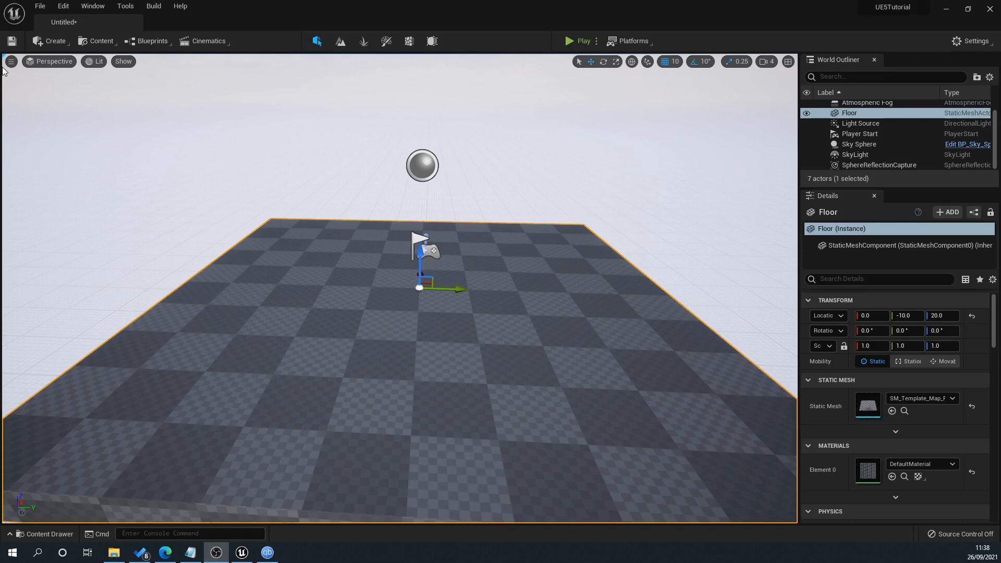
pyautogui.moveTo(51, 123)
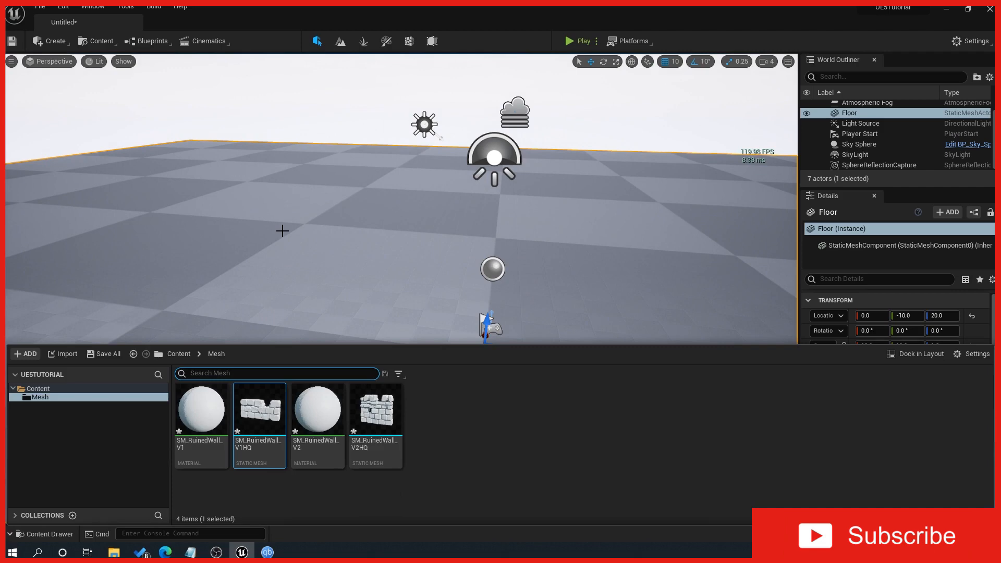
pyautogui.moveTo(397, 511)
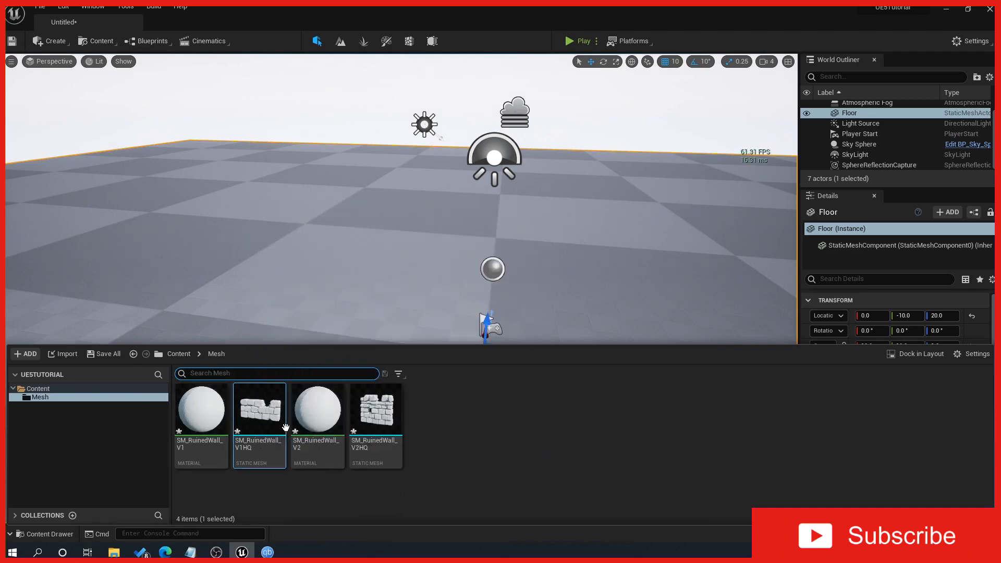
pyautogui.moveTo(266, 430)
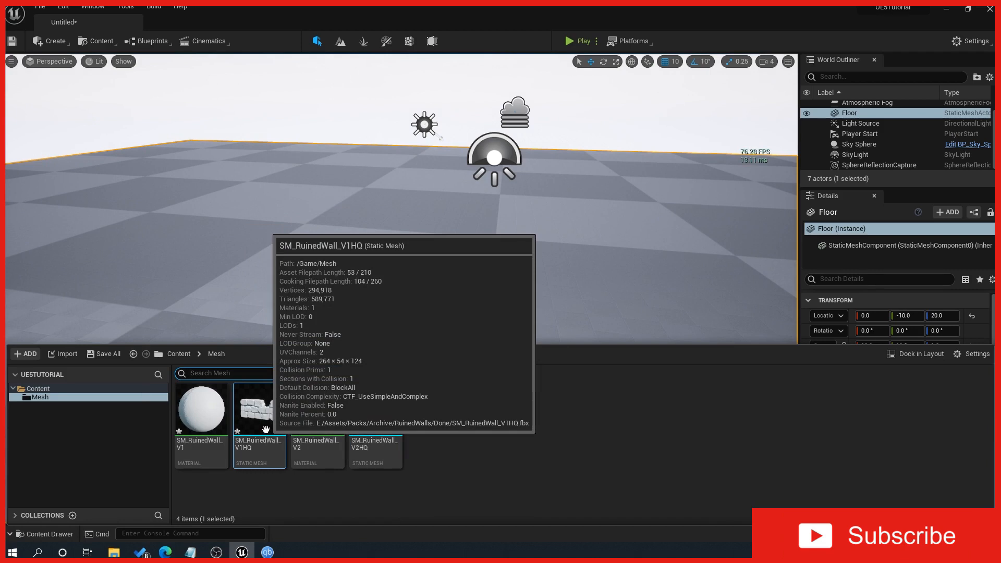
pyautogui.moveTo(204, 449)
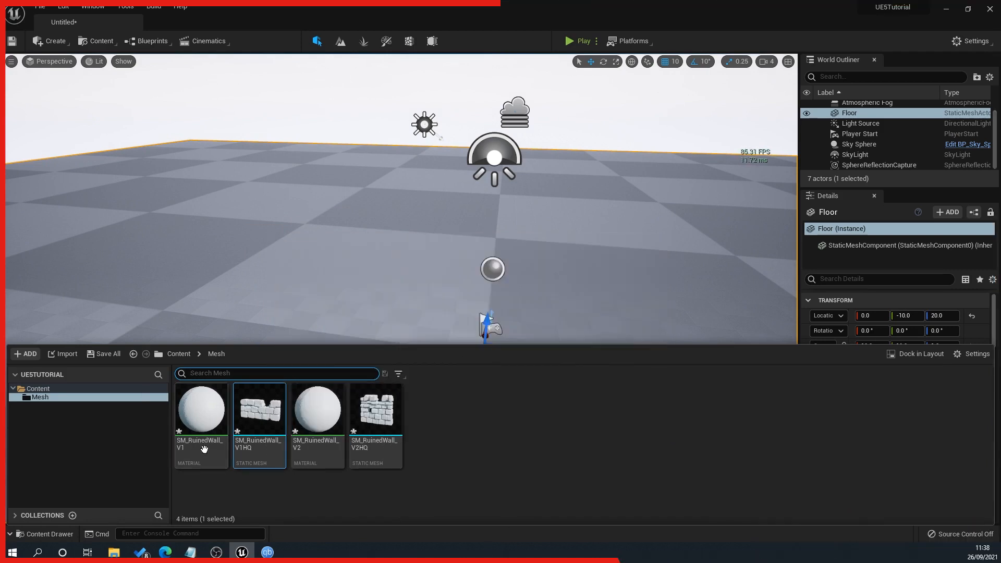
pyautogui.moveTo(244, 413)
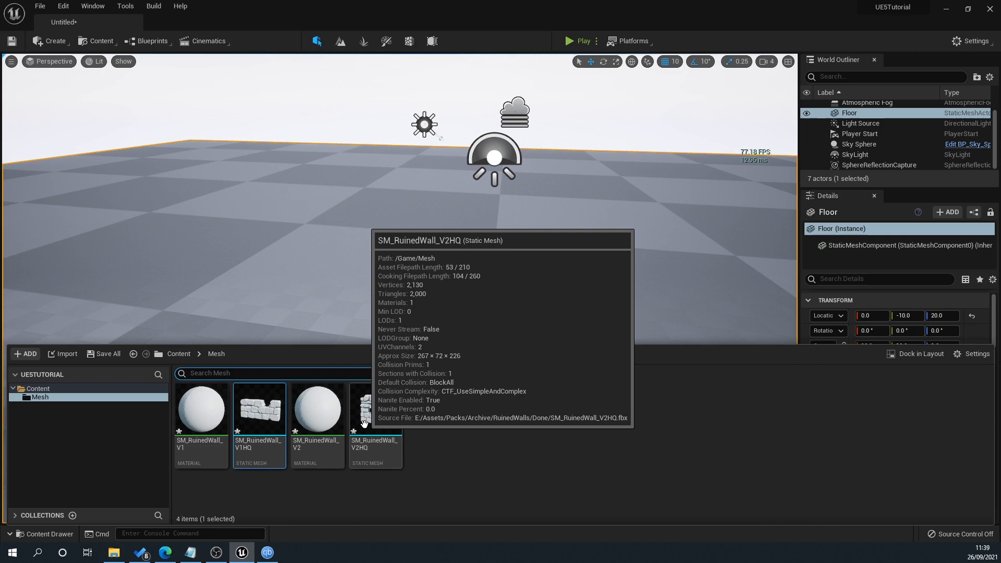
pyautogui.moveTo(249, 423)
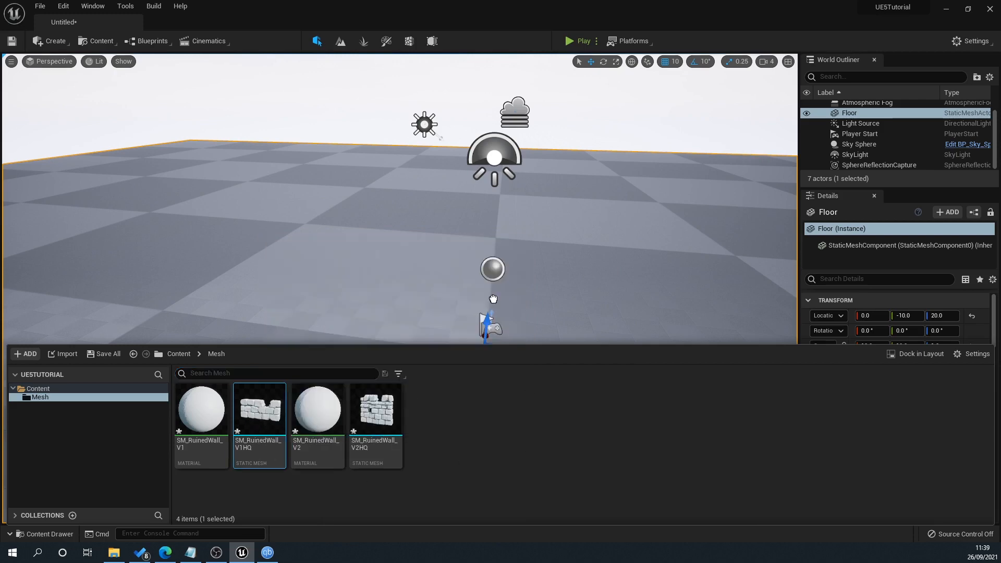
# Drag the SM_RuinedWall_V1HQ mesh from the Content Drawer into the level
pyautogui.moveTo(259, 409); pyautogui.dragTo(334, 243)
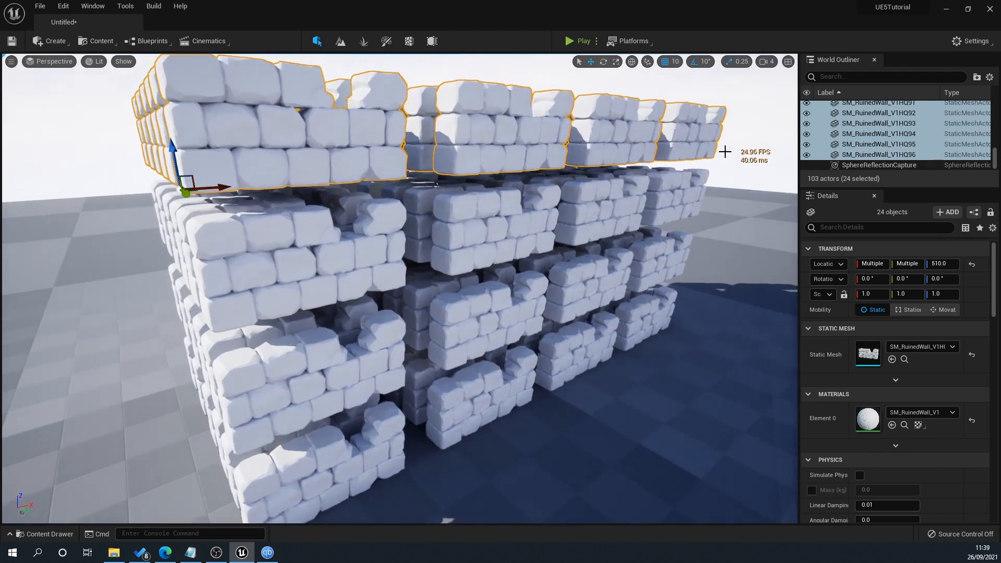
pyautogui.moveTo(606, 355)
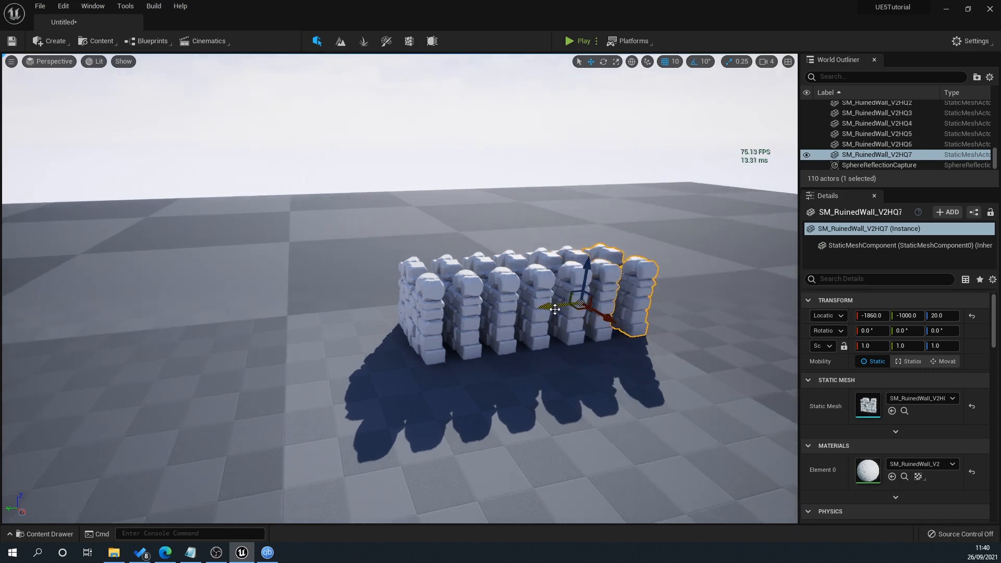
# Alt-drag the wall actors to duplicate them into a second stacked block, reaching 199 actors
pyautogui.moveTo(556, 308); pyautogui.dragTo(582, 304)
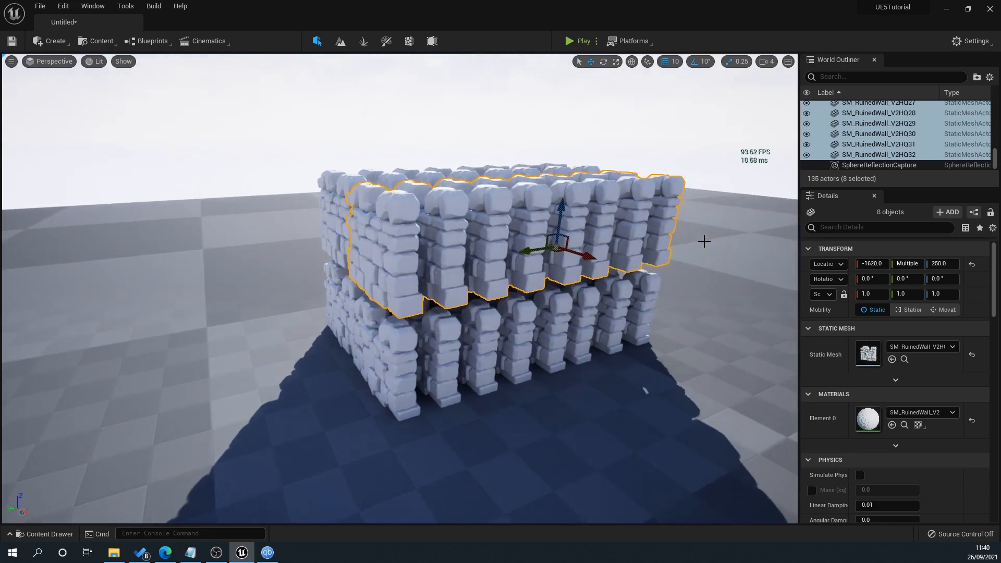
pyautogui.click(878, 154)
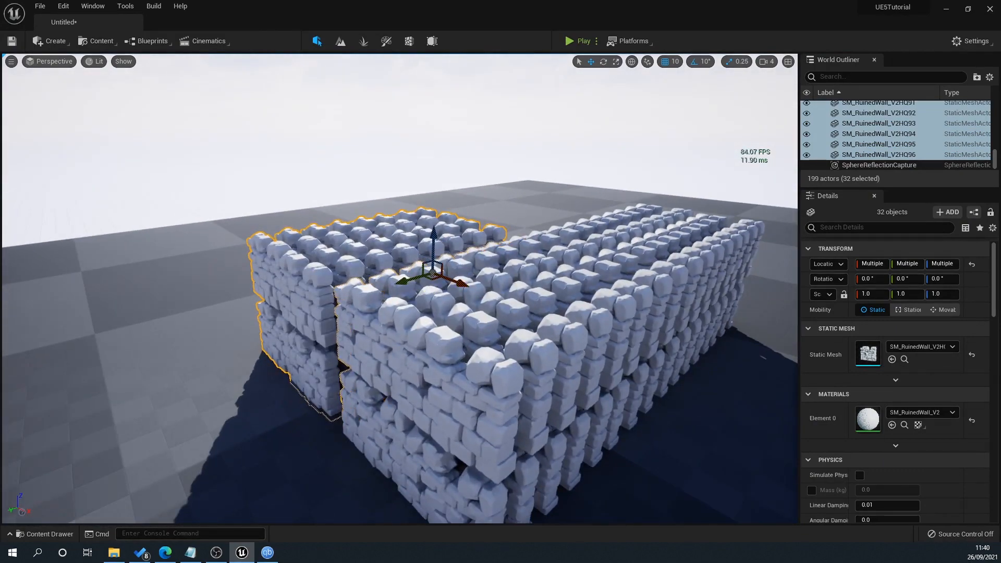
pyautogui.click(859, 140)
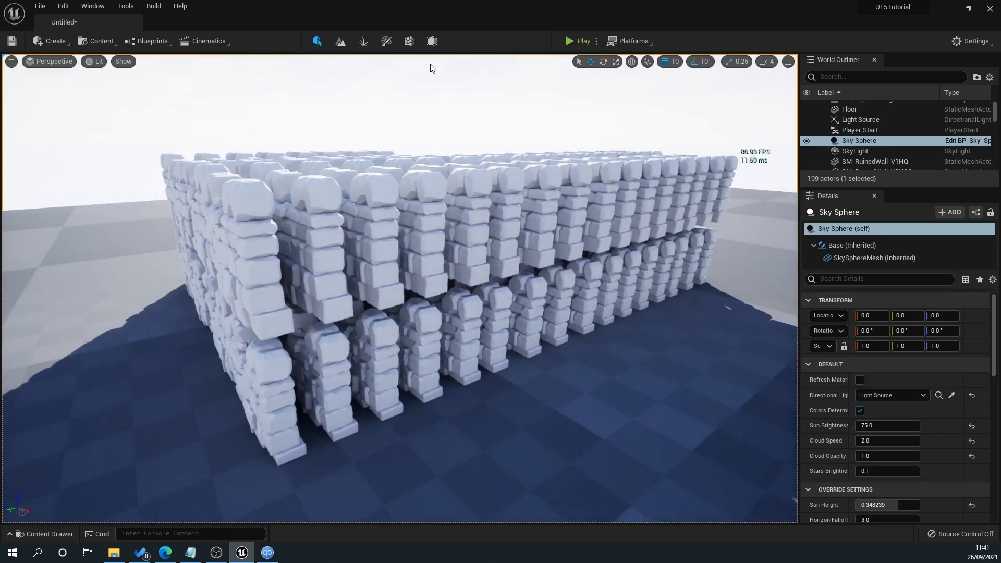
# Show the viewport's view mode list with the Nanite Visualization options
pyautogui.click(569, 41)
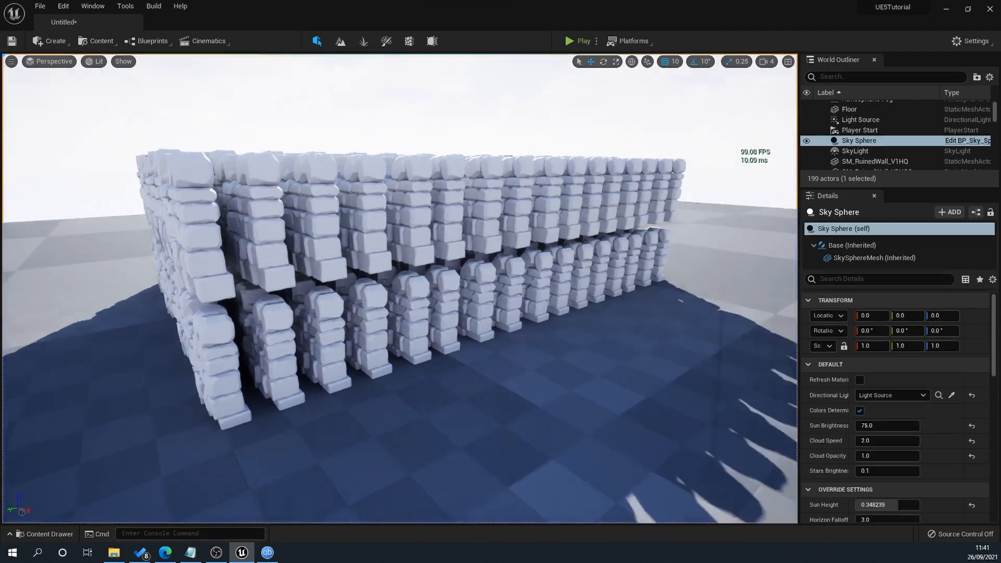
pyautogui.click(98, 61)
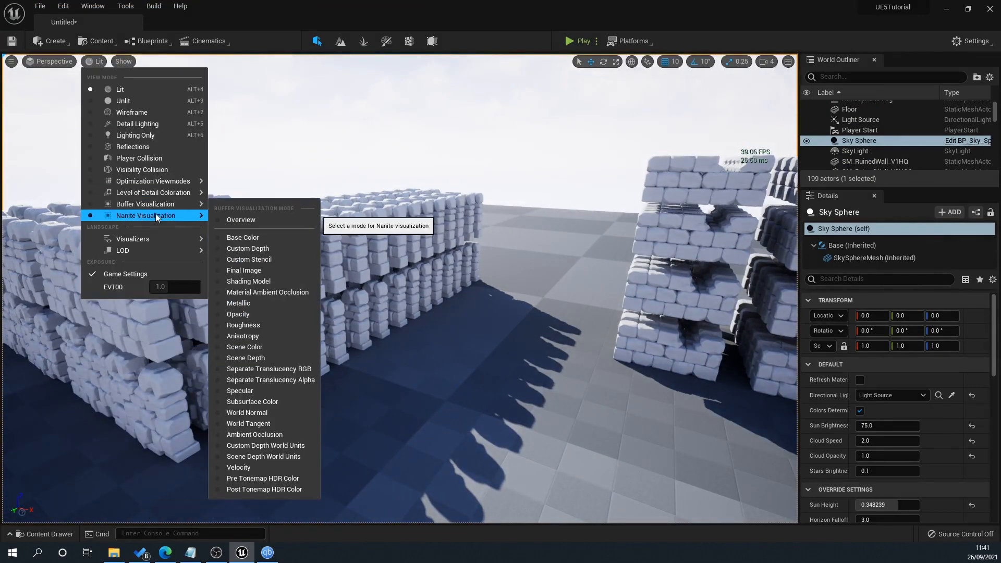
# Preview Buffer Visualization Overview, select a wall, return to Lit and show the Mesh folder
pyautogui.click(241, 219)
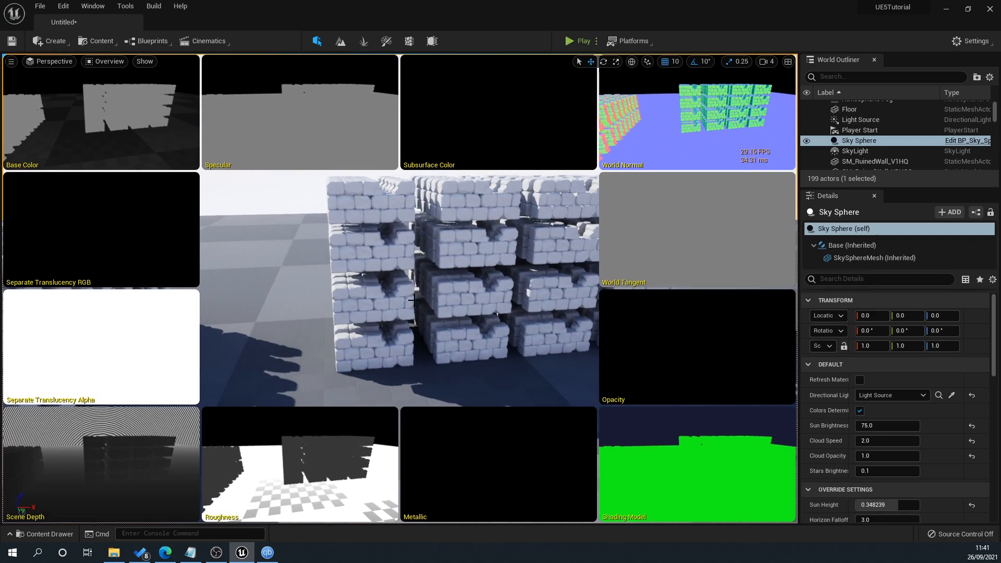
pyautogui.click(303, 253)
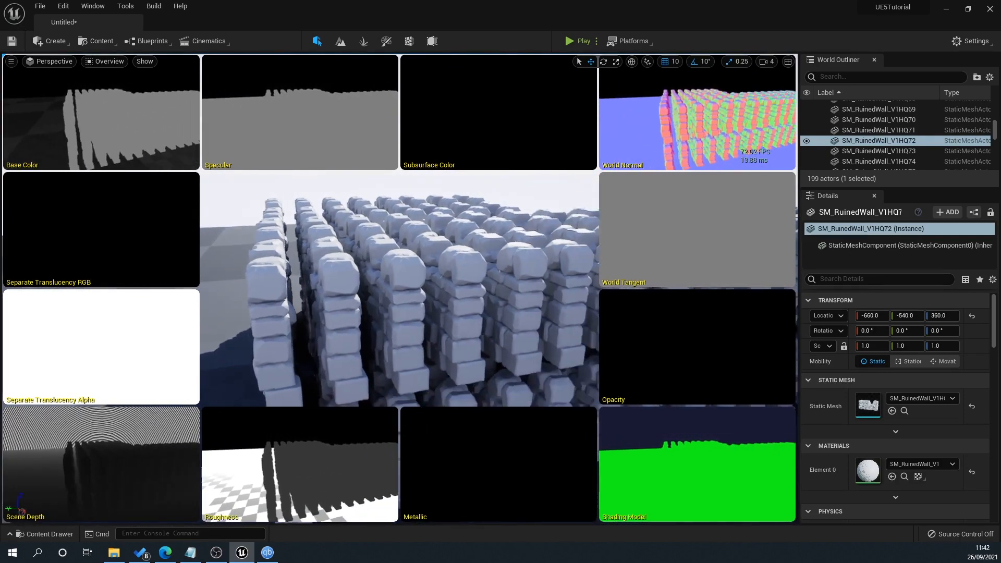
pyautogui.click(108, 61)
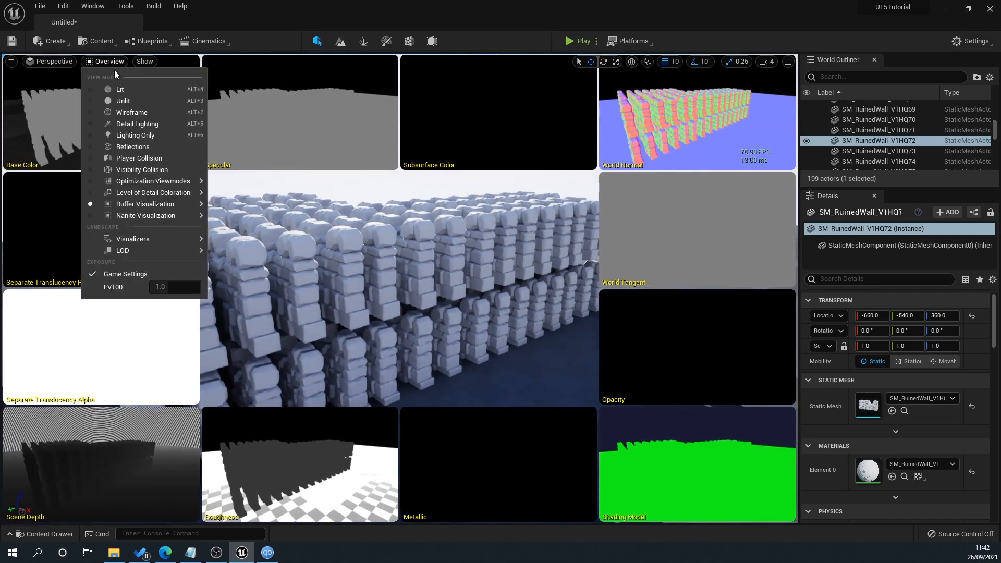
pyautogui.click(120, 90)
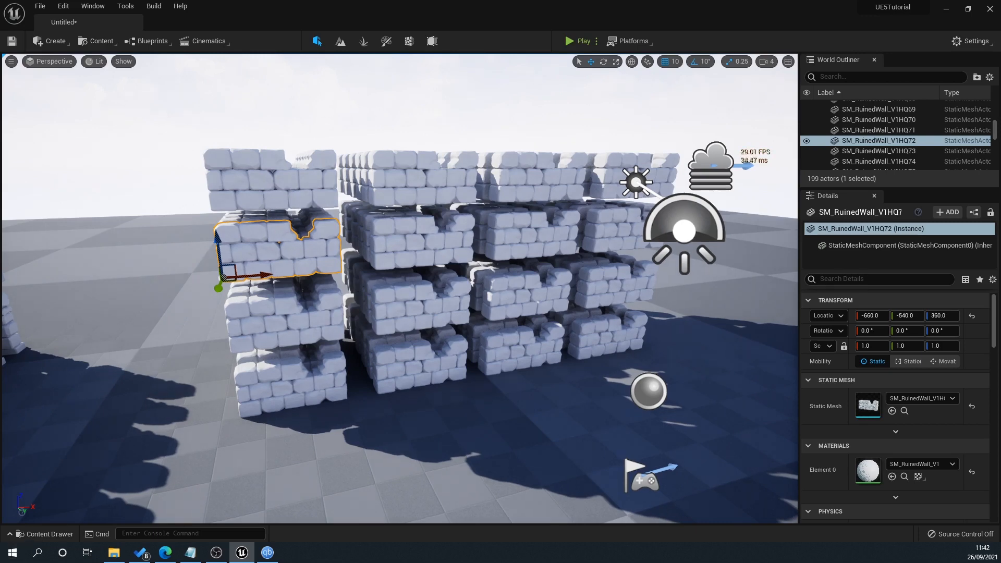
pyautogui.click(46, 534)
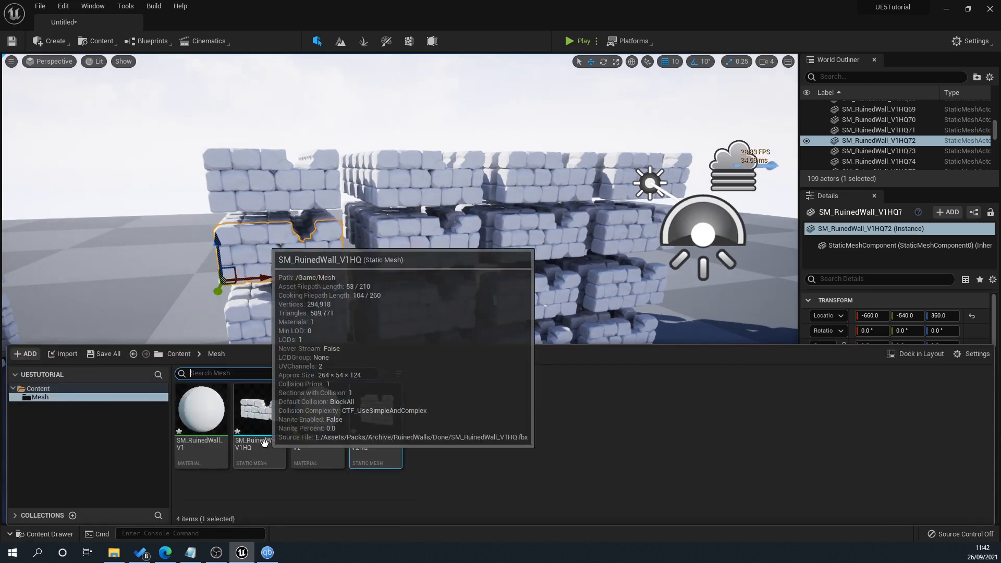
# Enable Nanite on SM_RuinedWall_V1HQ in the mesh editor, apply and save it
pyautogui.doubleClick(252, 409)
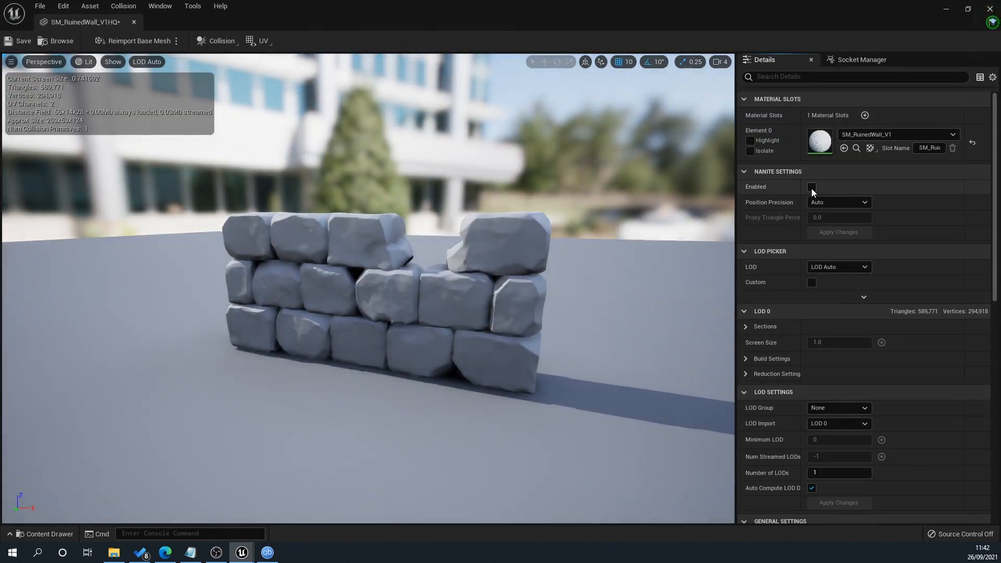
pyautogui.click(811, 186)
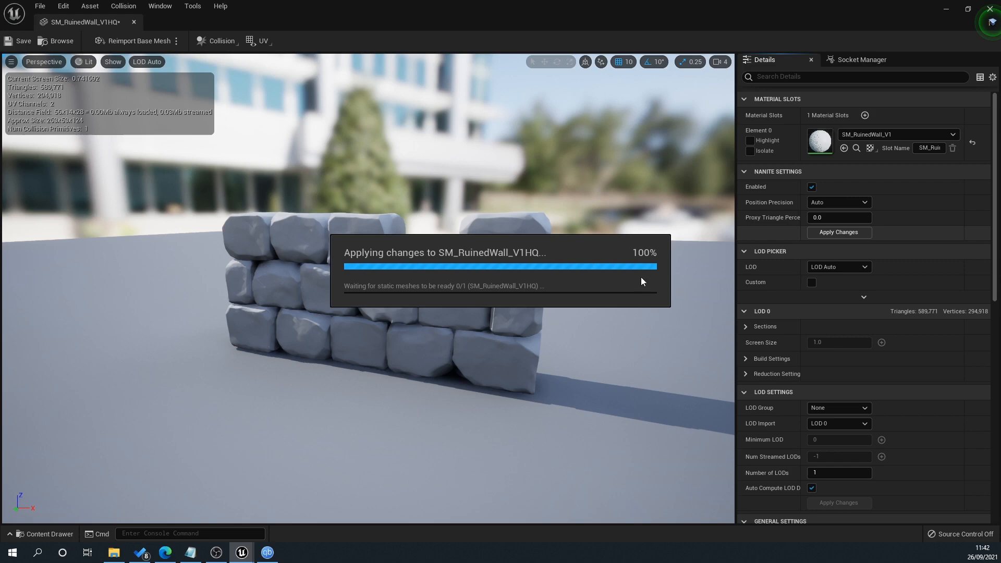
pyautogui.moveTo(194, 258)
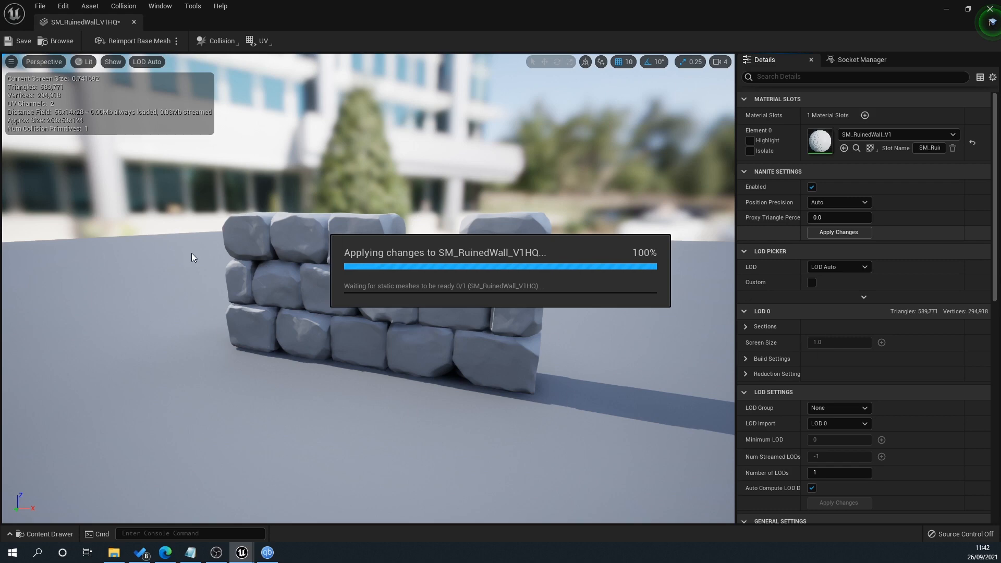
pyautogui.moveTo(442, 236)
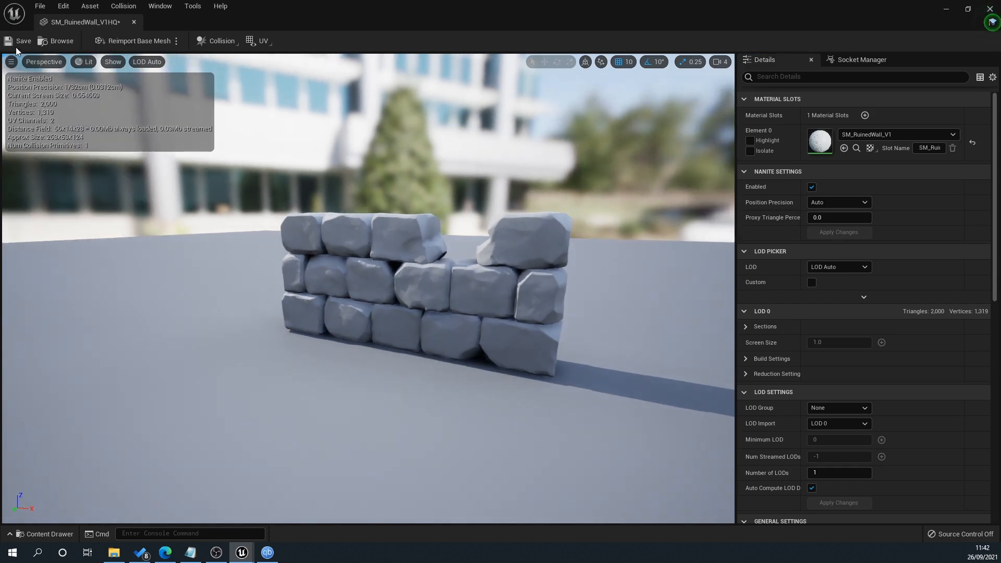
pyautogui.click(11, 42)
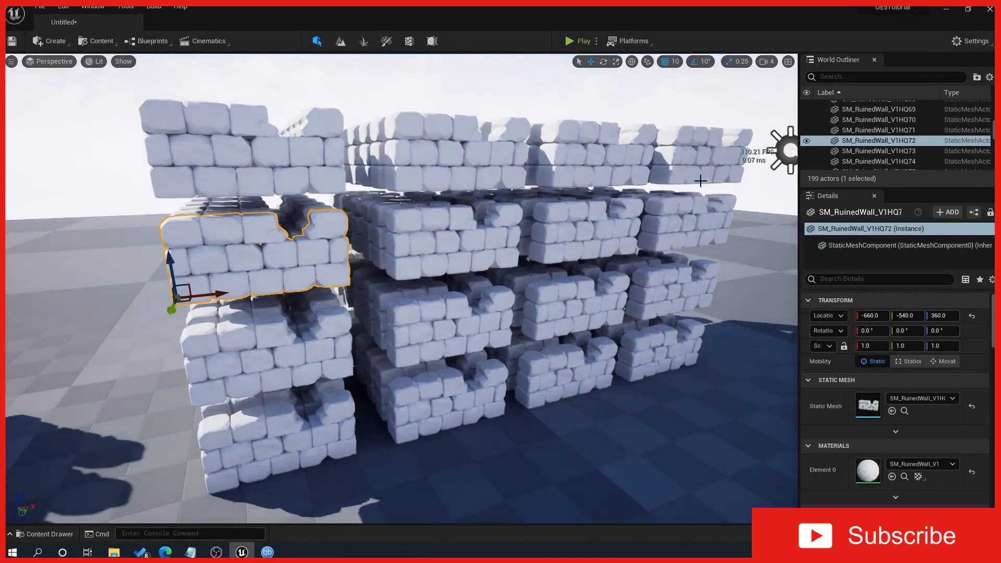
# View the walls in Nanite Visualization Overview, then show the Mesh folder's assets again
pyautogui.click(569, 41)
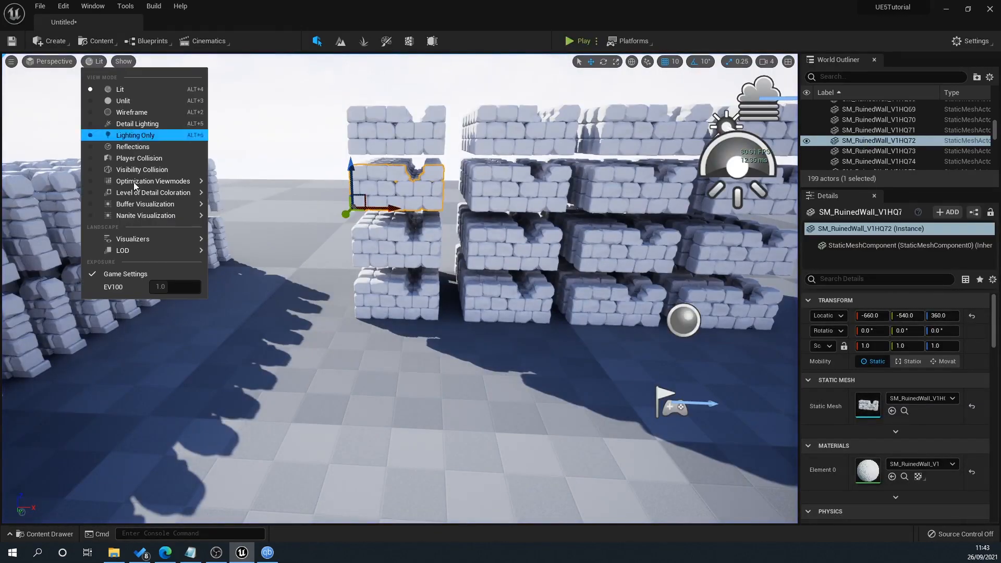
pyautogui.moveTo(133, 239)
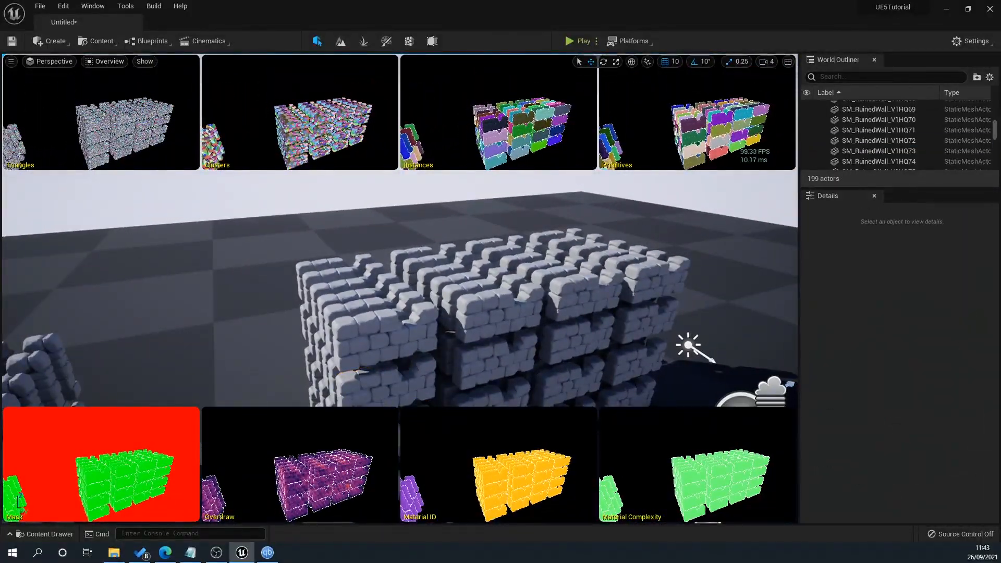
pyautogui.click(108, 61)
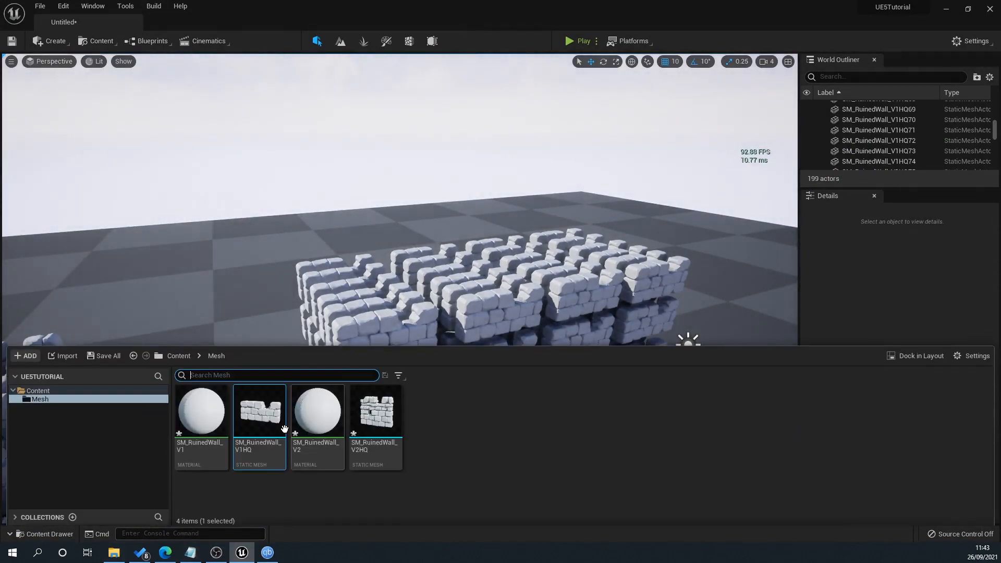
pyautogui.doubleClick(259, 412)
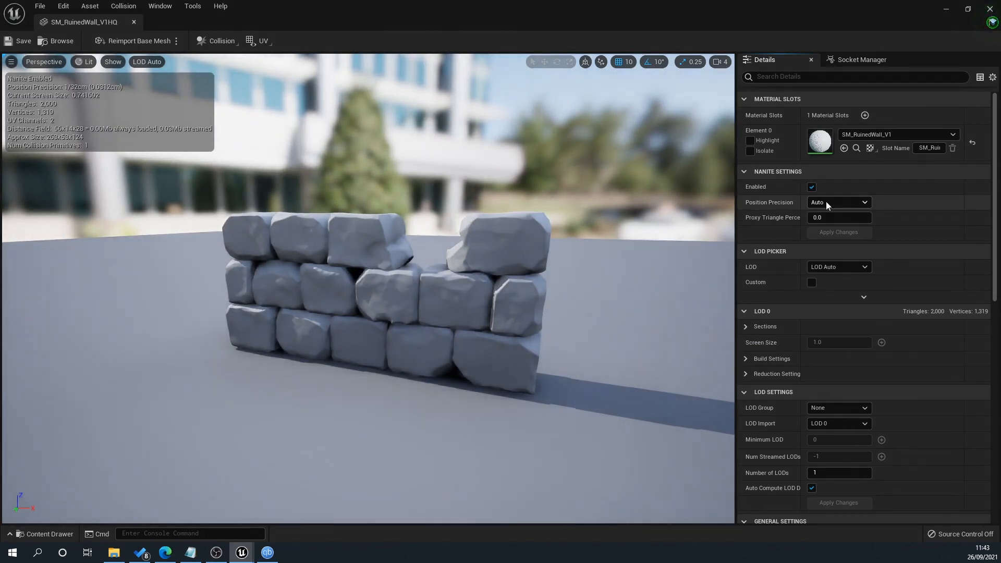
pyautogui.moveTo(791, 204)
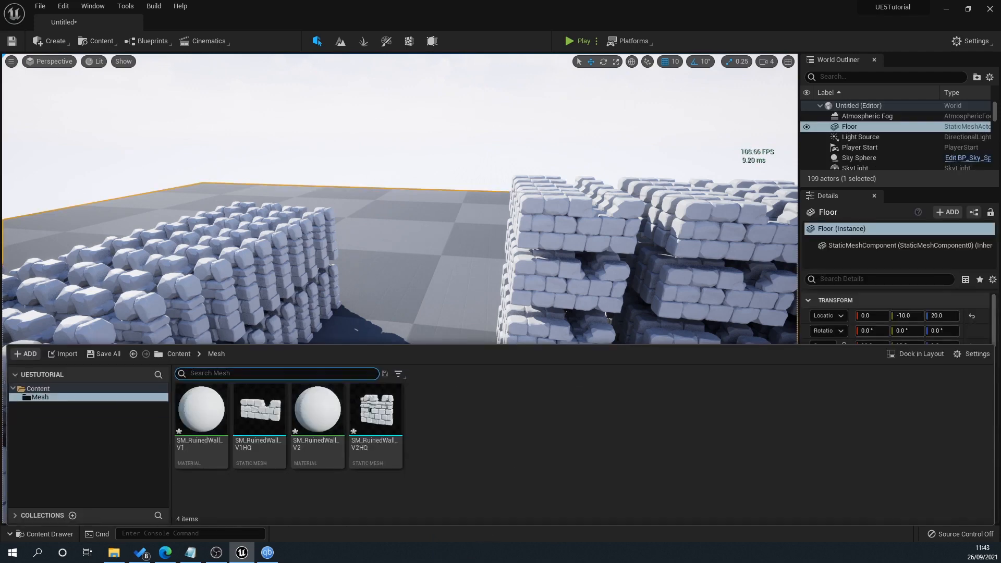
# Import the SM_RuinedWall_V3 FBX with Build Nanite ticked in the FBX Import Options
pyautogui.click(49, 534)
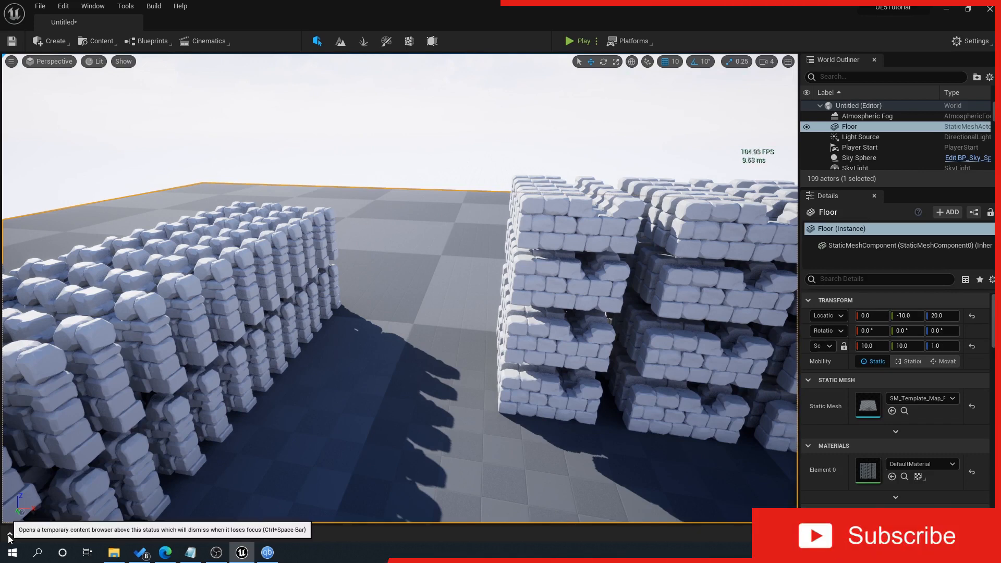
pyautogui.click(8, 534)
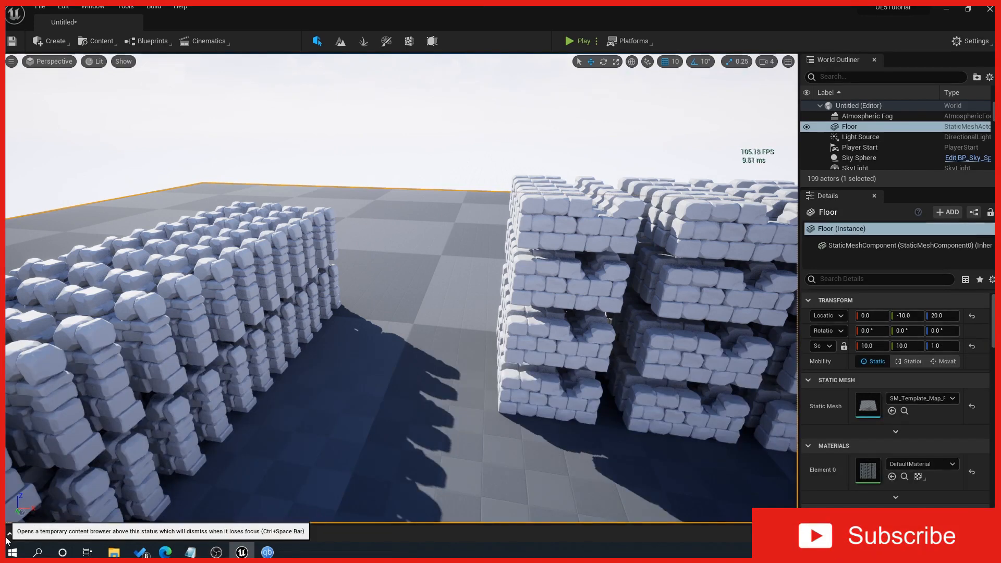
pyautogui.click(9, 534)
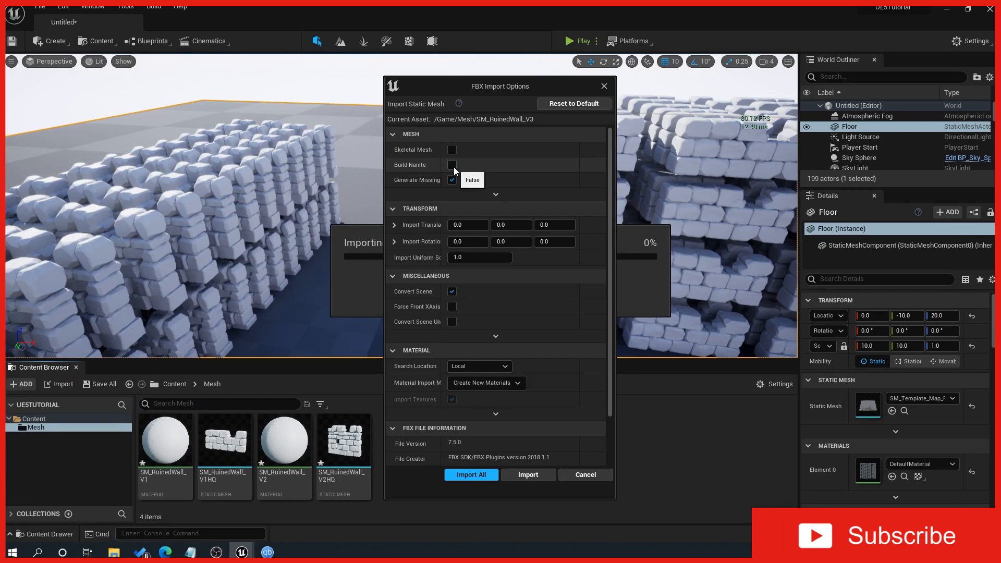
pyautogui.click(453, 165)
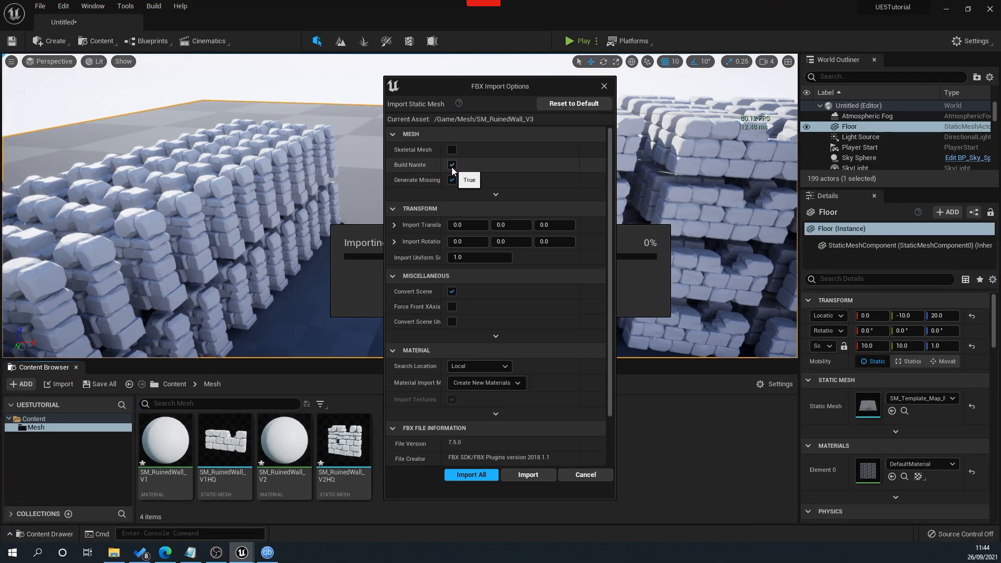